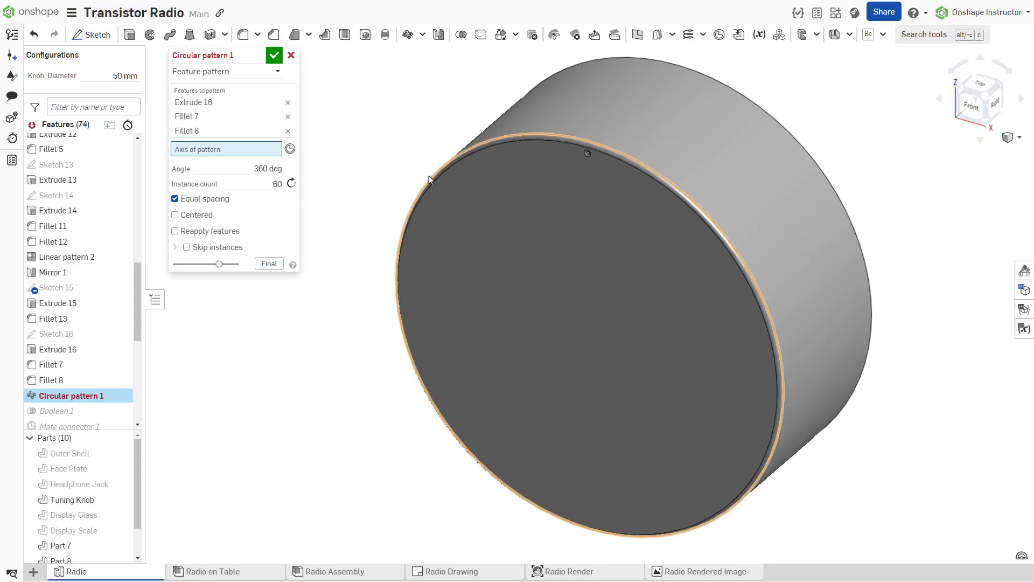
# - Use the face's circular edge as the pattern axis, then switch to the Castings document
pyautogui.click(587, 152)
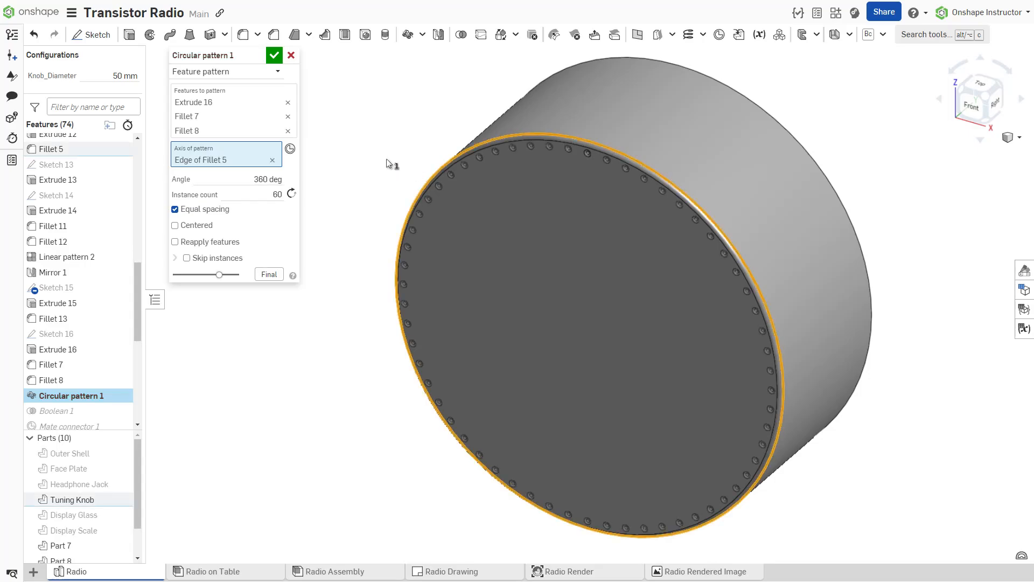
pyautogui.click(274, 55)
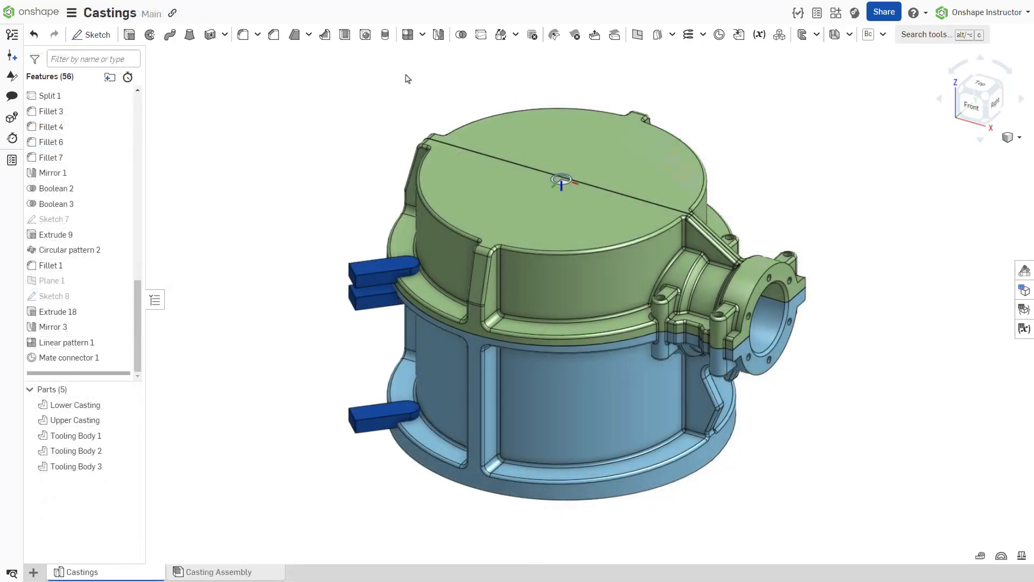
# - Create a circular part pattern of Tooling Bodies 1–3 that removes material from Upper Casting
pyautogui.click(423, 34)
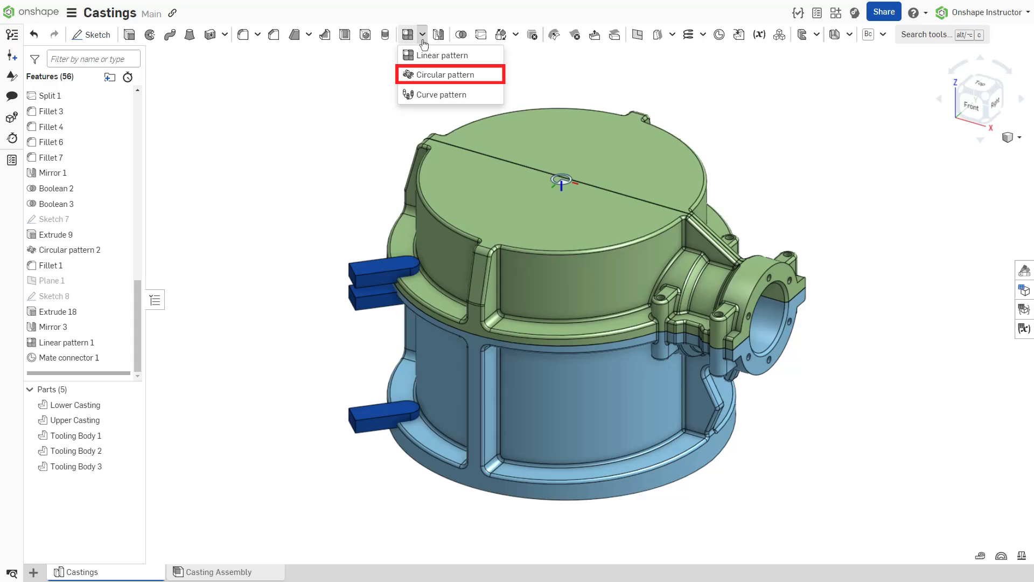
pyautogui.click(438, 74)
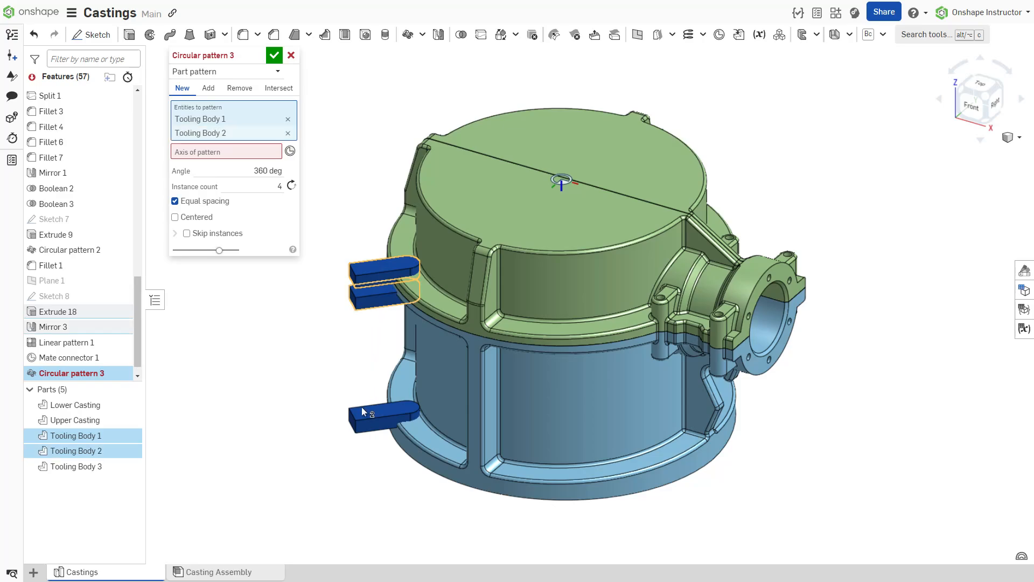
pyautogui.click(382, 414)
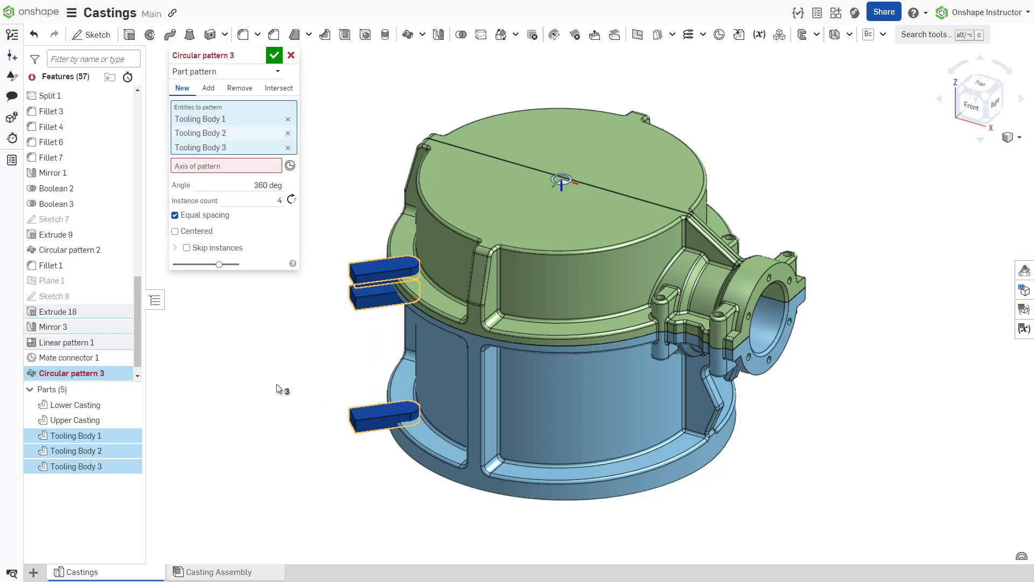
pyautogui.click(239, 88)
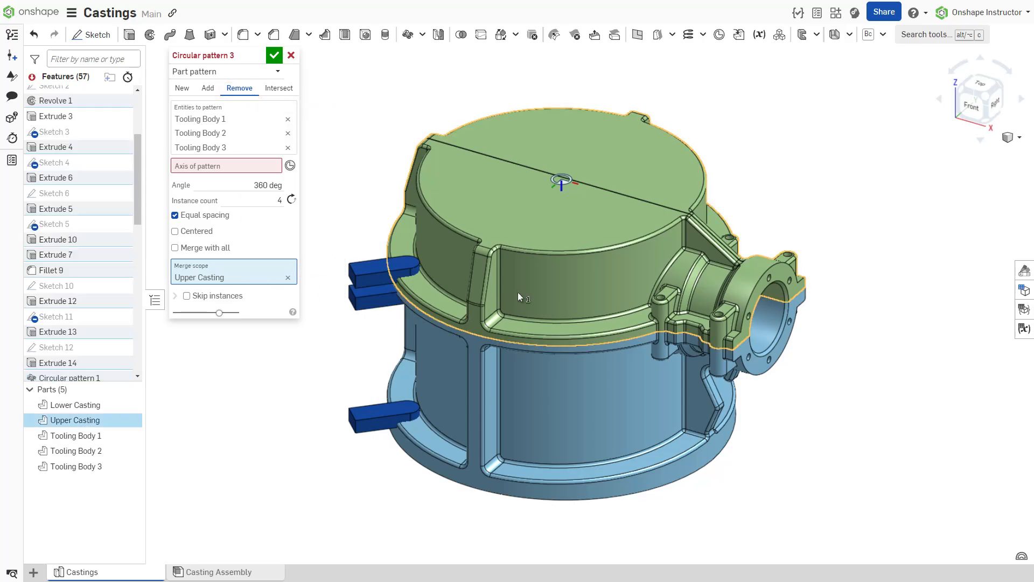
# - Add Lower Casting to the merge scope and clear the mate connector pattern axis
pyautogui.click(76, 405)
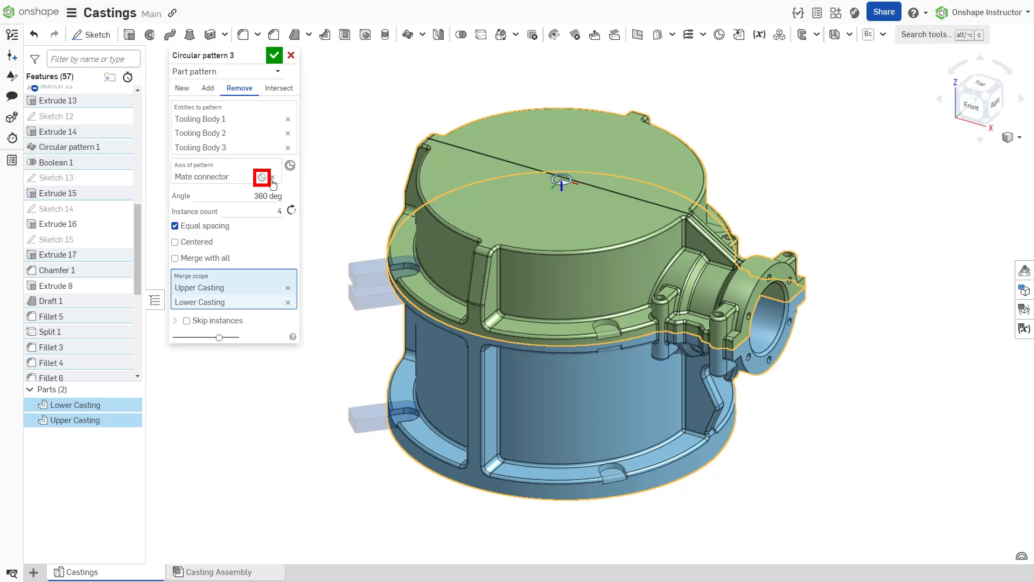
pyautogui.click(262, 178)
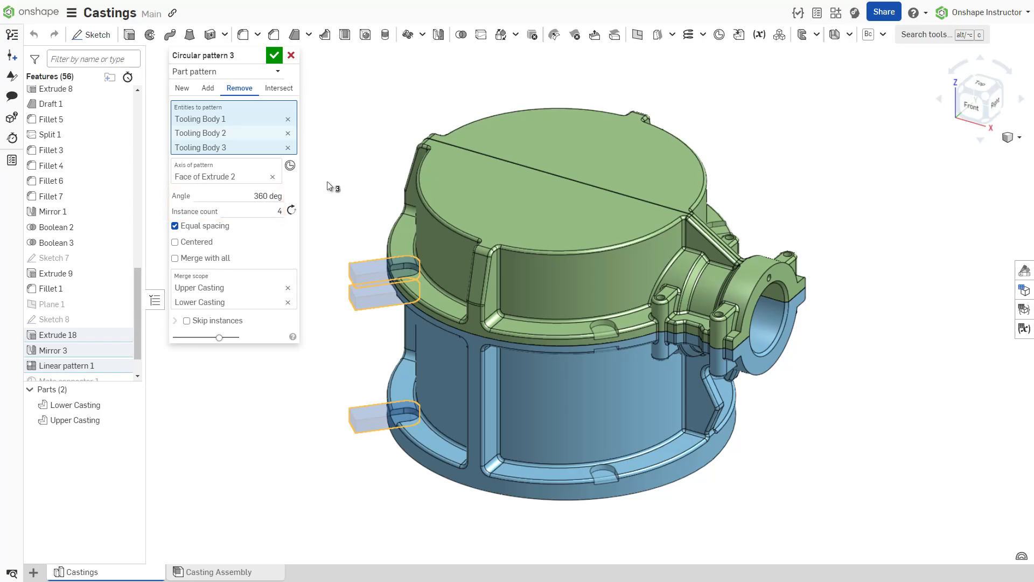
# - Confirm Circular pattern 3 with four tooling body instances about Extrude 2's face
pyautogui.click(274, 55)
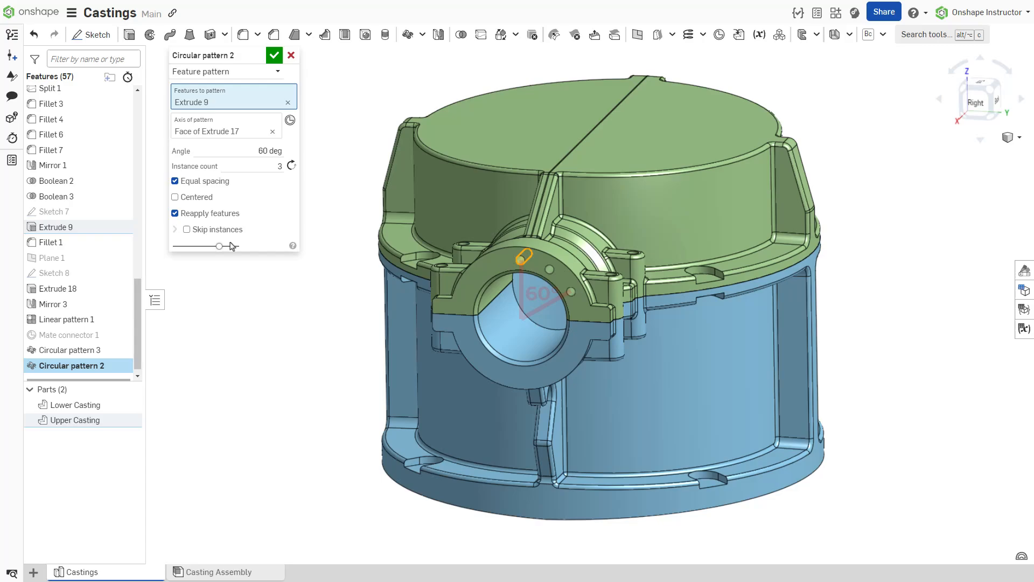
# - Turn off Equal spacing in Circular pattern 2 for the Extrude 9 holes
pyautogui.click(175, 181)
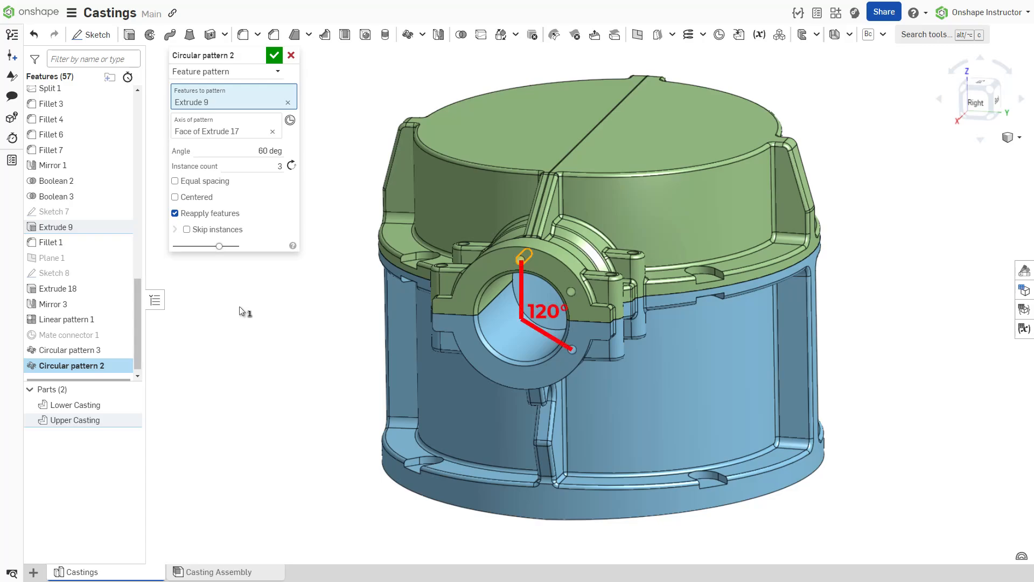
pyautogui.moveTo(289, 274)
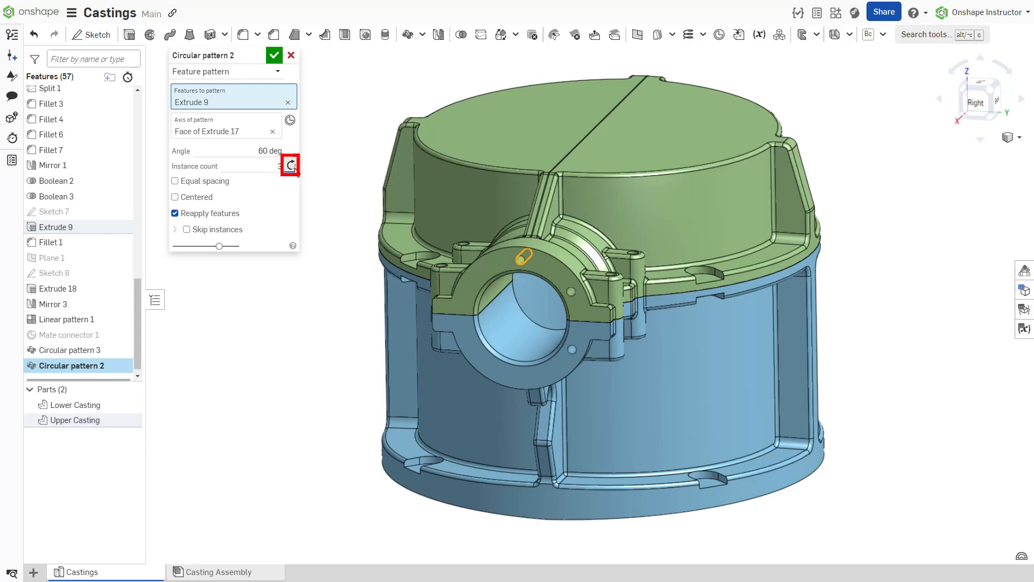
# - Flip the pattern direction, set 3 instances, and center the holes on the original
pyautogui.click(289, 165)
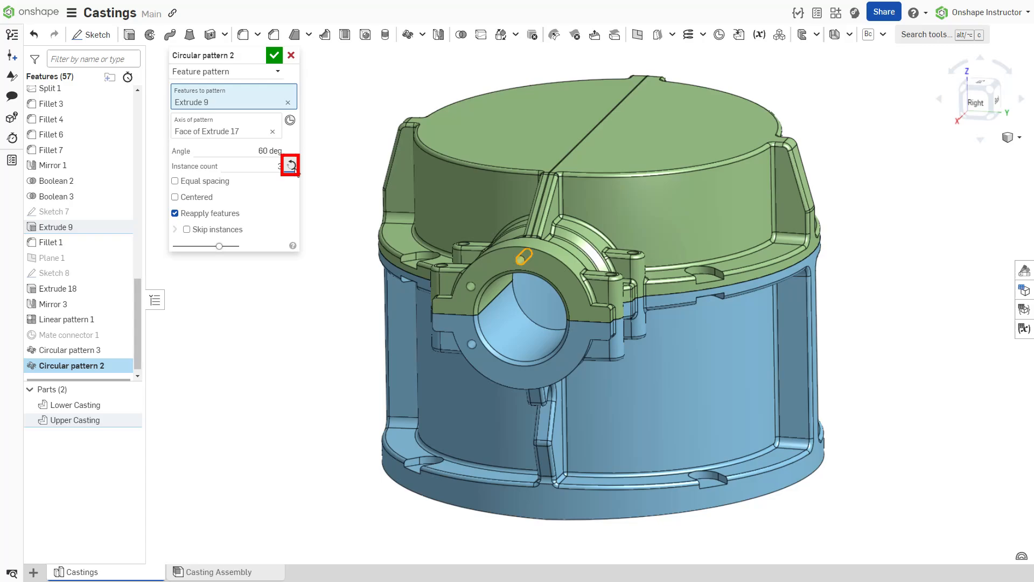
pyautogui.write('3')
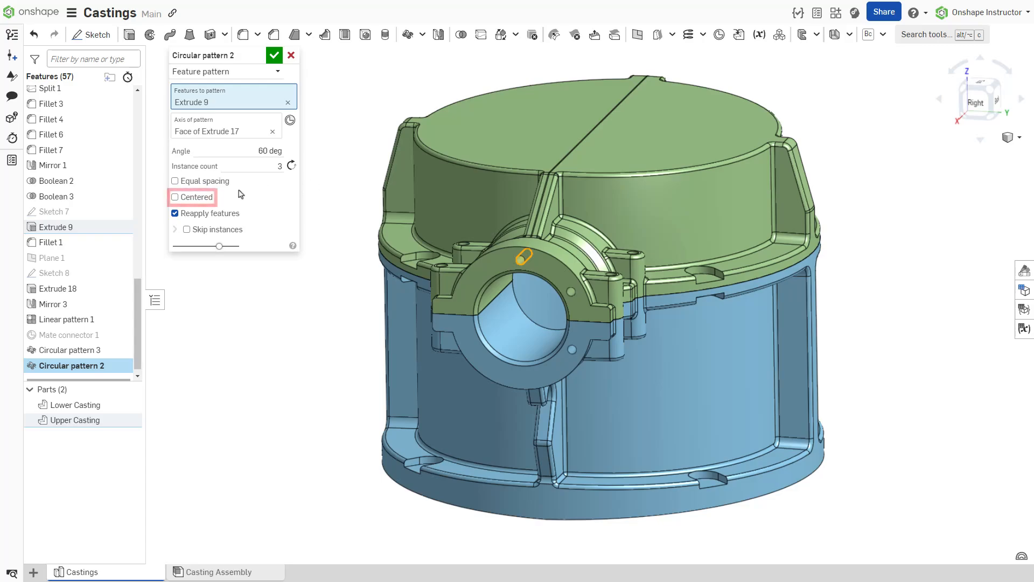
pyautogui.click(175, 197)
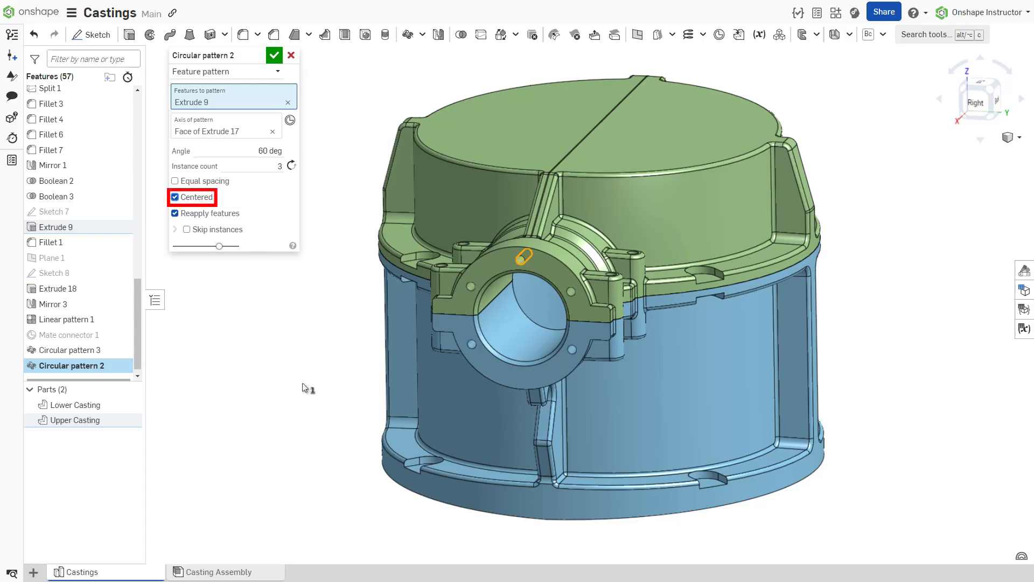